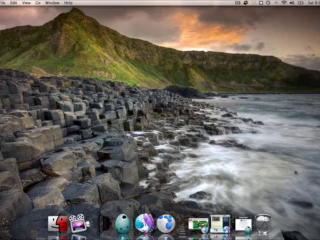
mouse_move(158, 210)
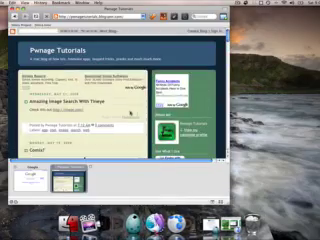
scroll("down", 3)
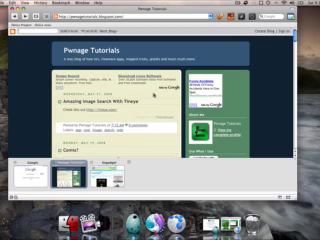
scroll("down", 3)
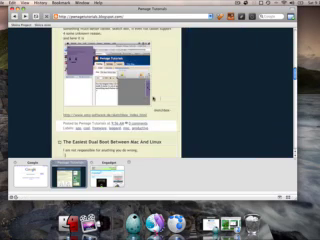
scroll("down", 3)
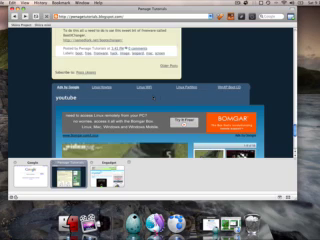
scroll("down", 3)
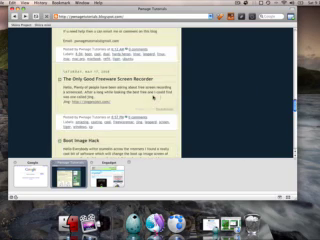
scroll("down", 3)
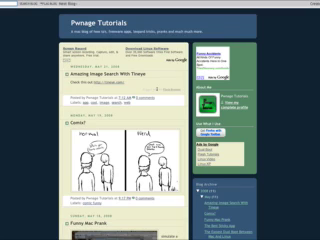
scroll("down", 3)
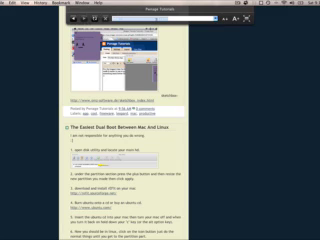
scroll("down", 3)
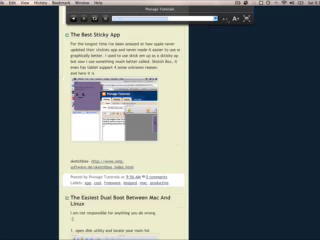
scroll("down", 3)
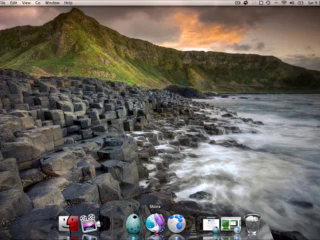
mouse_move(160, 218)
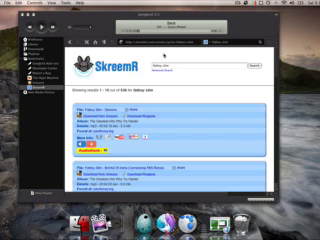
scroll("down", 3)
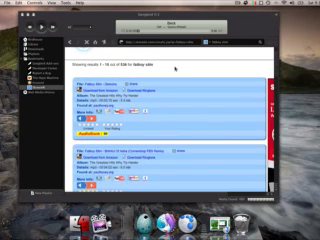